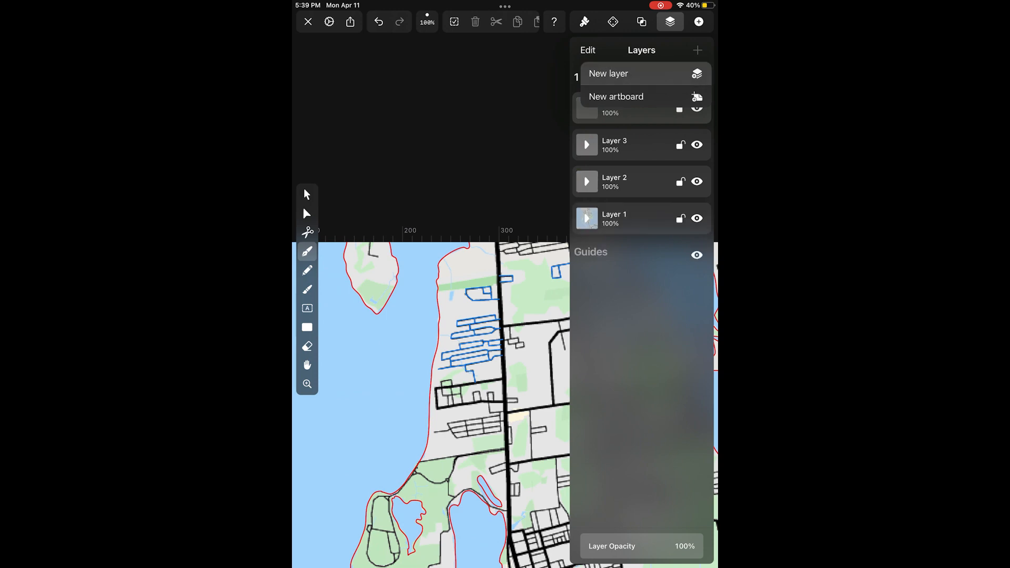
Step: Show the style settings with the bright green 14FF00 colour selected
{"action": "left_click", "coordinate": [584, 22]}
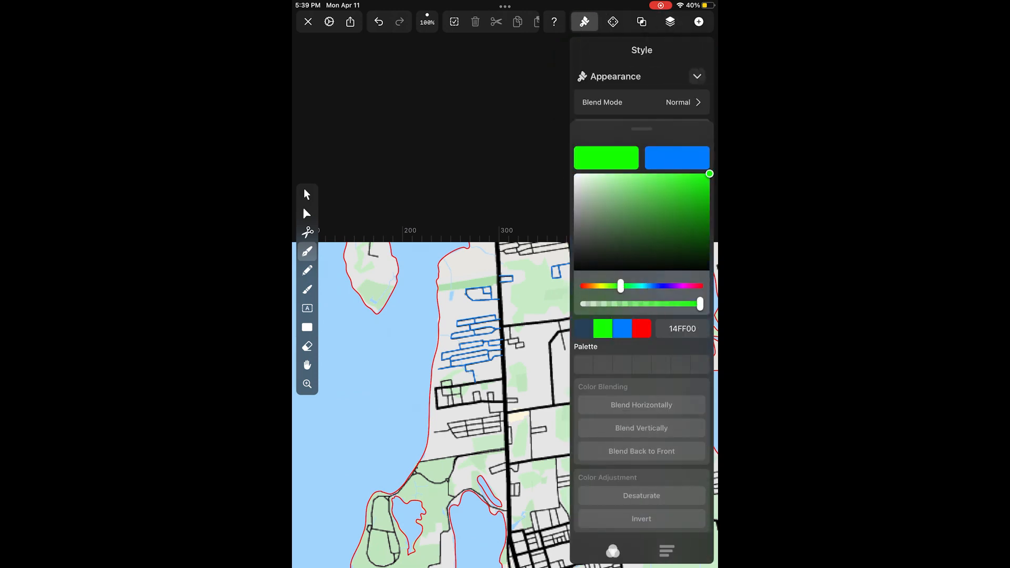